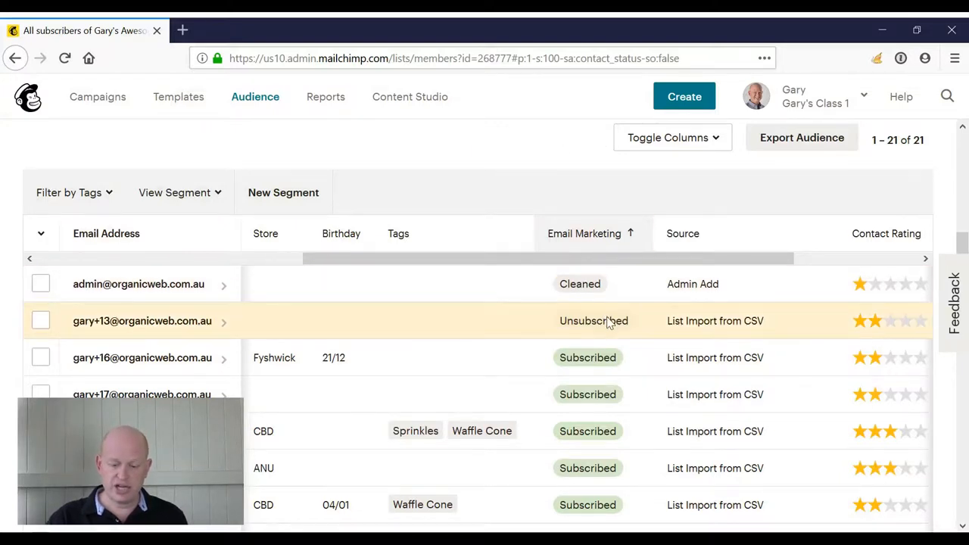
pyautogui.moveTo(606, 294)
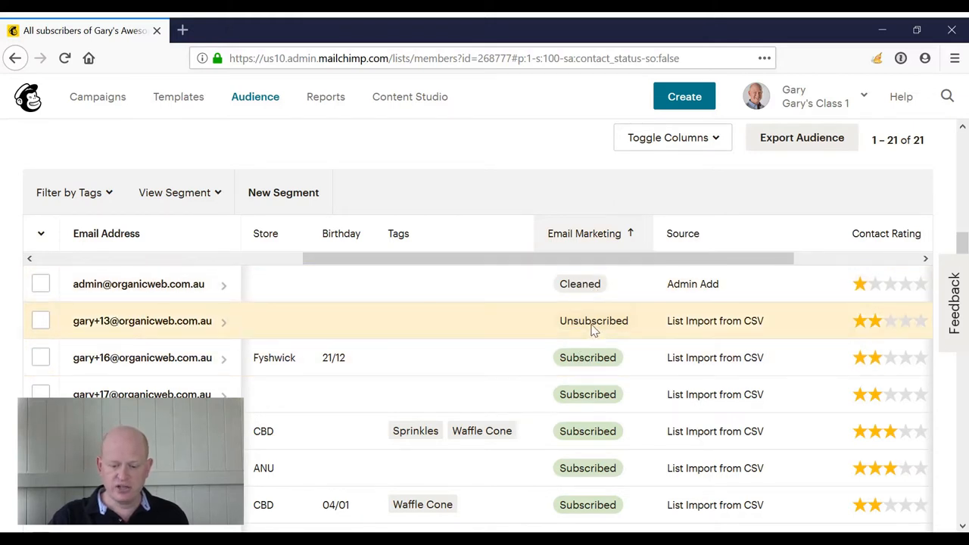
pyautogui.moveTo(602, 283)
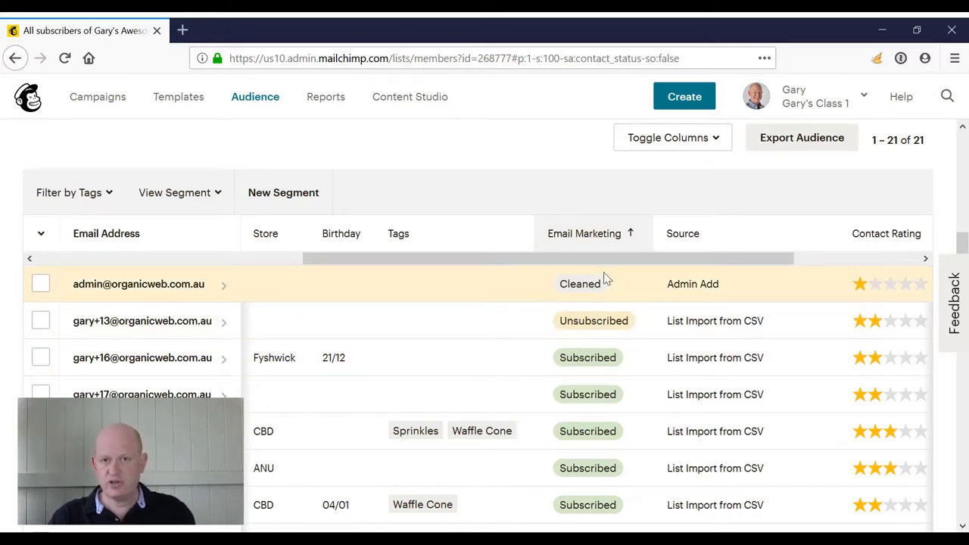